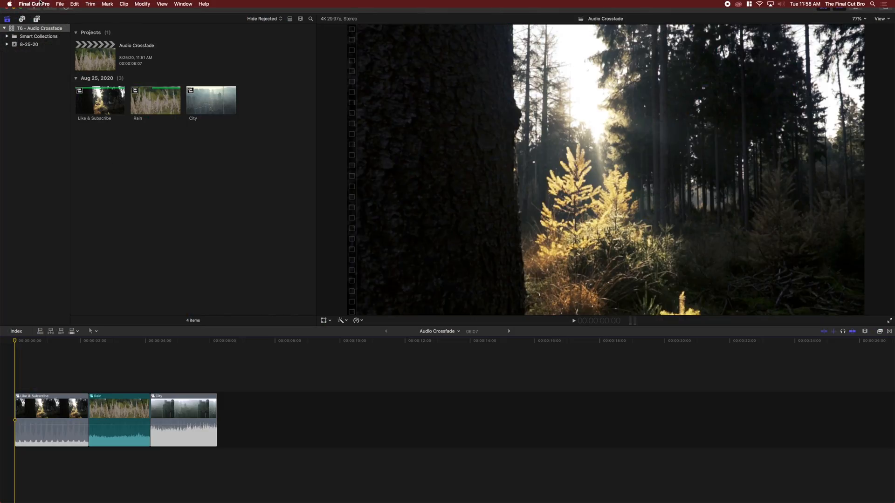
- Check the version info, then open Preferences to the 0.50-second crossfade duration
{"action": "left_click", "coordinate": [34, 5]}
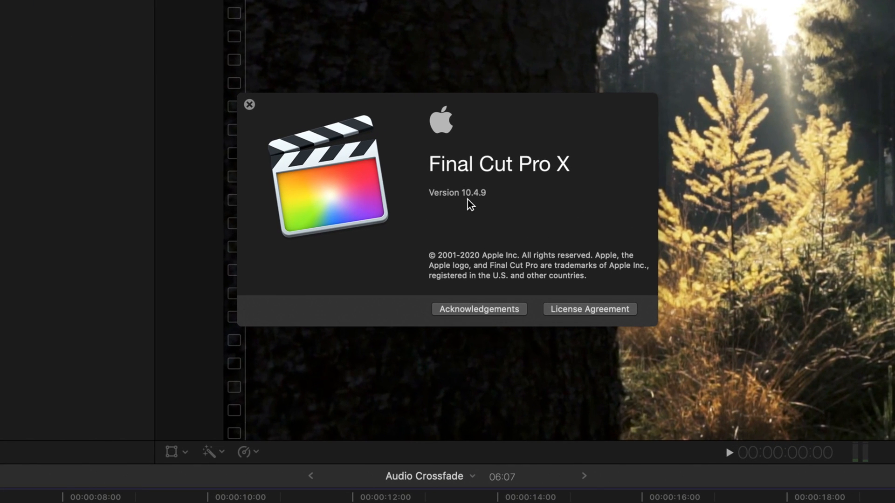
{"action": "left_click", "coordinate": [248, 105]}
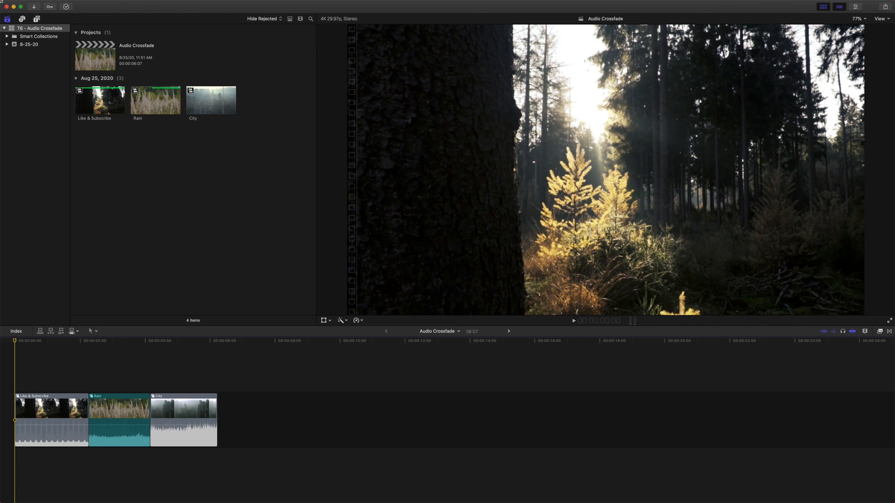
{"action": "left_click", "coordinate": [34, 4]}
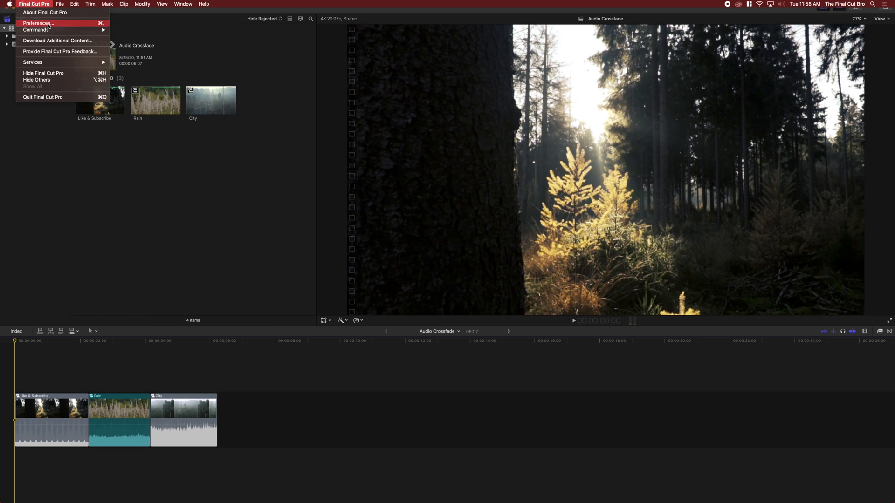
{"action": "left_click", "coordinate": [38, 23]}
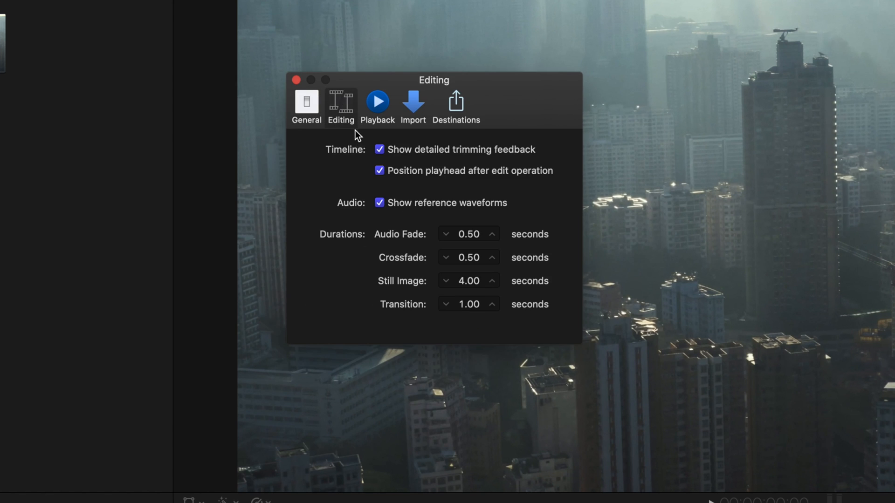
{"action": "mouse_move", "coordinate": [385, 262]}
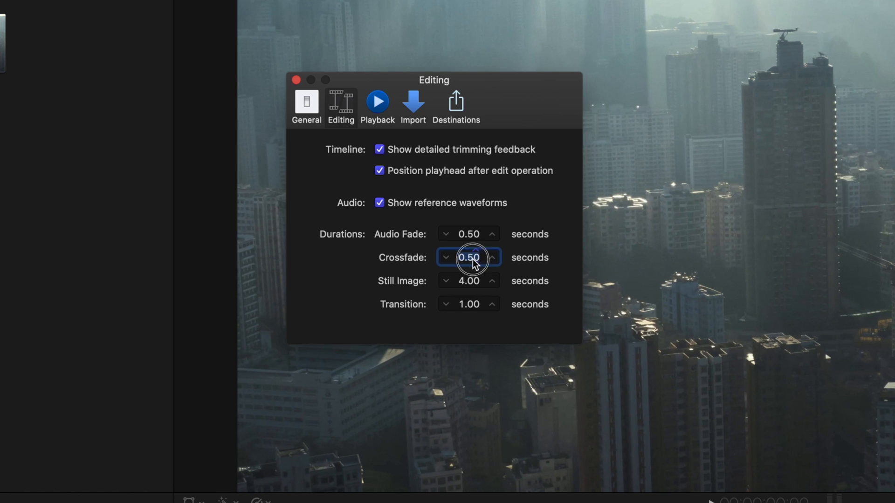
{"action": "mouse_move", "coordinate": [400, 269]}
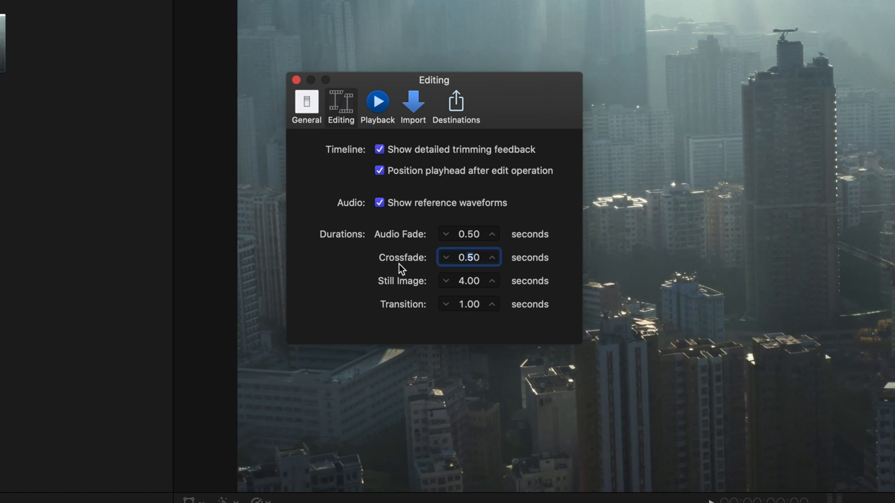
{"action": "mouse_move", "coordinate": [471, 266]}
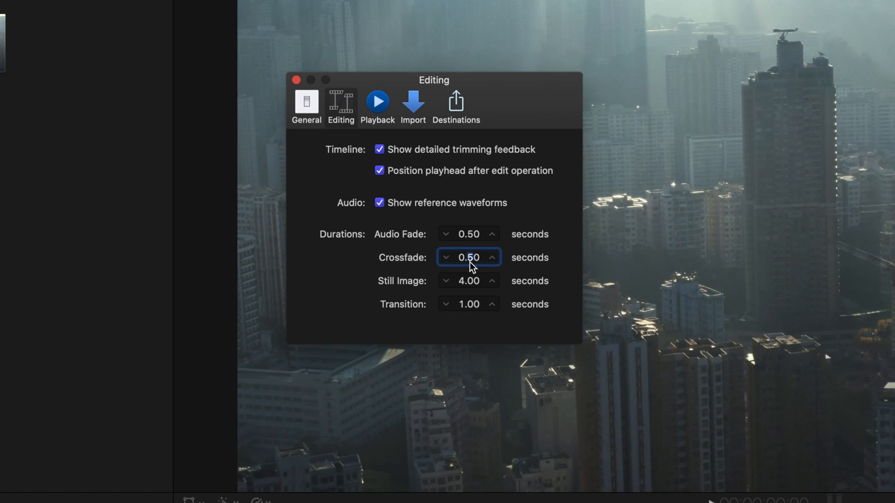
{"action": "mouse_move", "coordinate": [470, 257]}
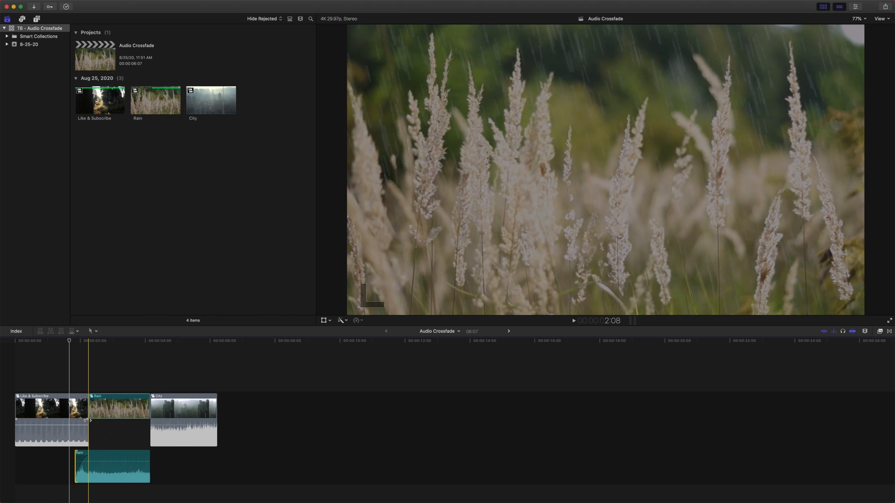
- Expand the Rain clip's audio and extend its start edge earlier to overlap the first clip
{"action": "left_click", "coordinate": [573, 320]}
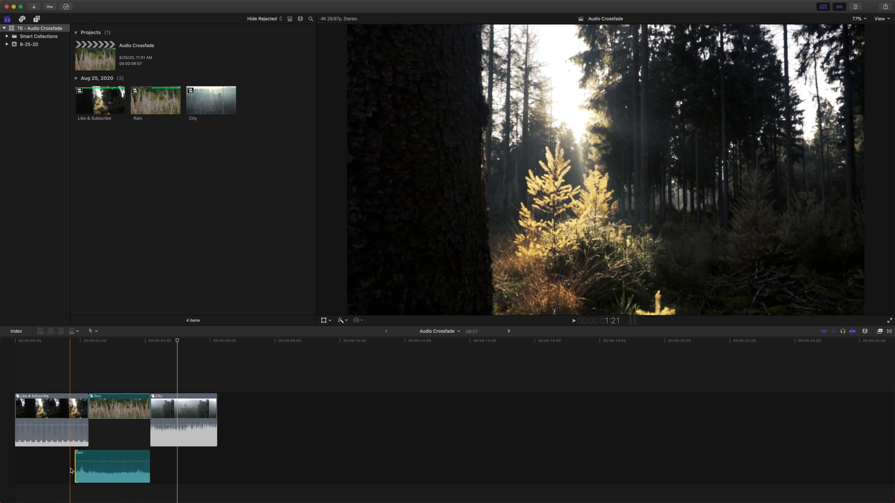
- Collapse the Rain clip's expanded audio back into its video clip
{"action": "left_click", "coordinate": [119, 420]}
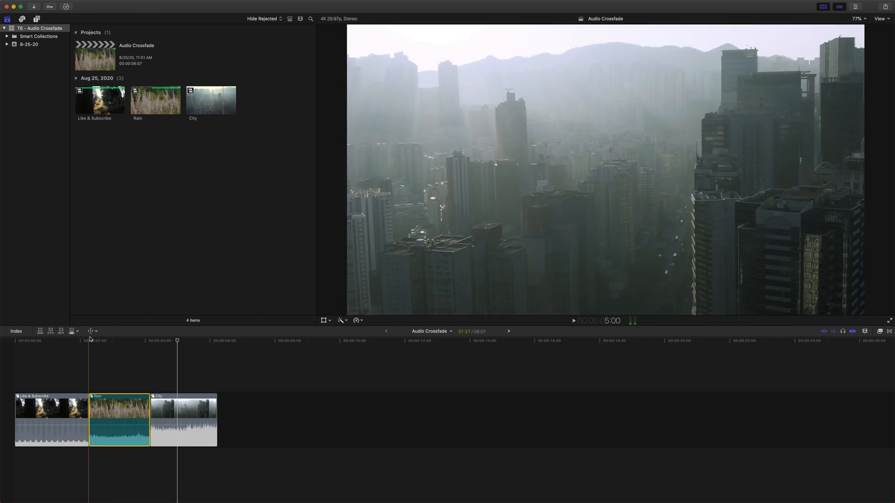
{"action": "left_click", "coordinate": [92, 332]}
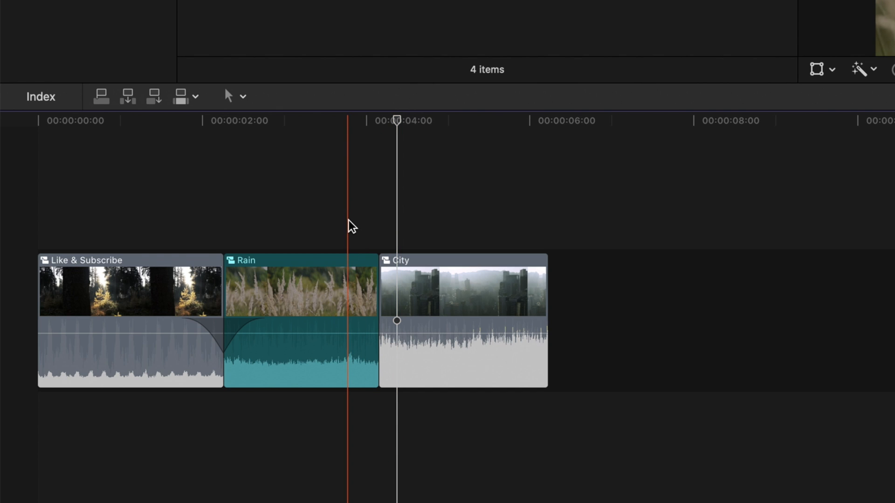
- Choose the Trim tool from the timeline Tools pop-up menu
{"action": "left_click", "coordinate": [234, 95]}
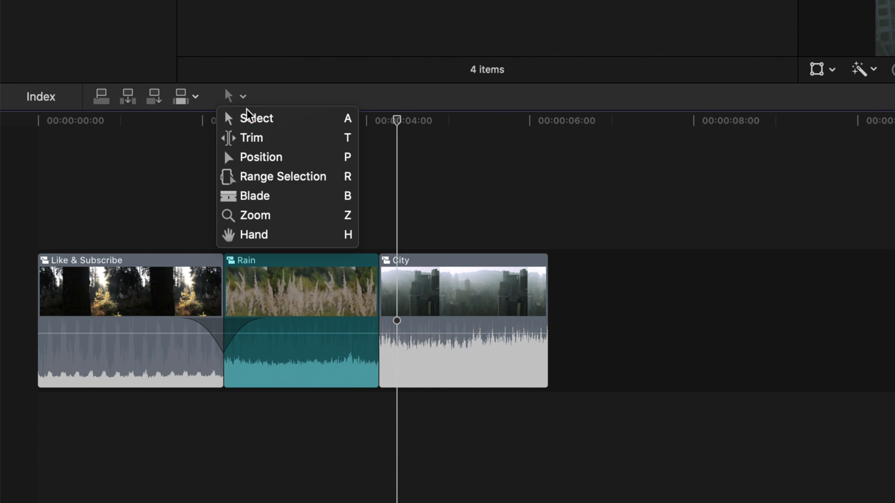
{"action": "left_click", "coordinate": [251, 137]}
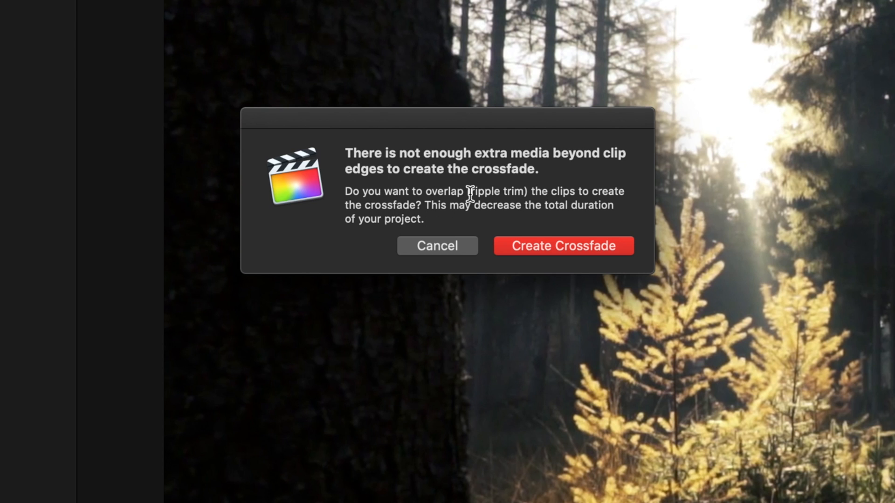
{"action": "mouse_move", "coordinate": [523, 201]}
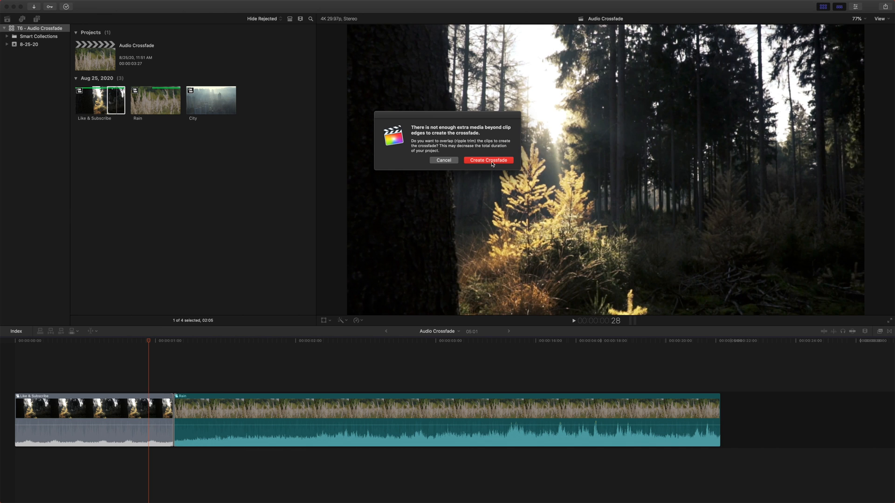
- Confirm Create Crossfade to overlap the Like & Subscribe and Rain clips
{"action": "left_click", "coordinate": [488, 160]}
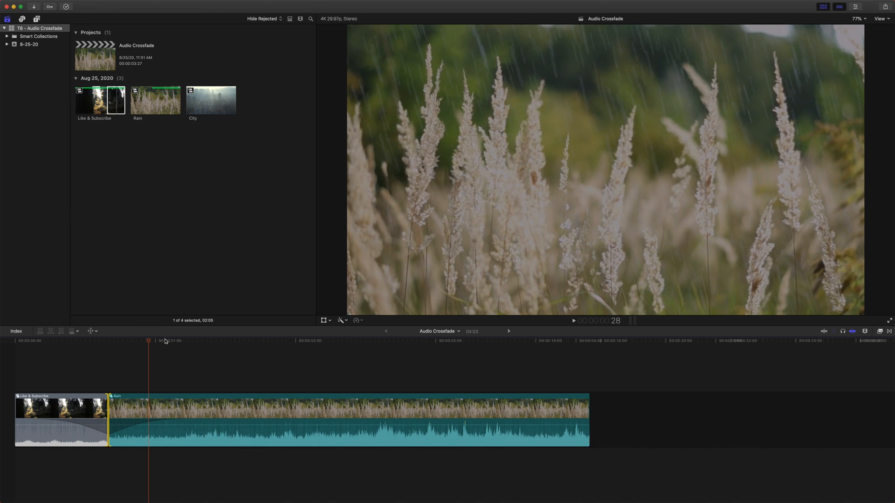